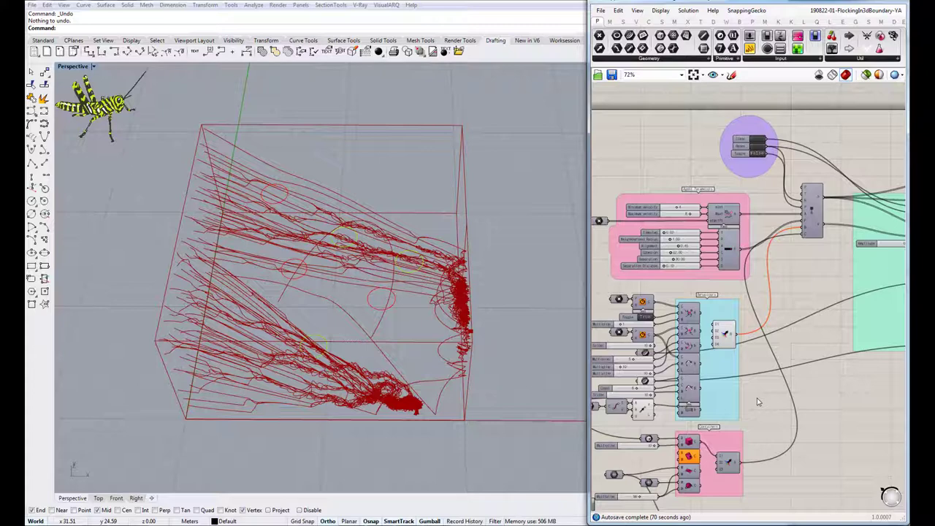
mouse_move(636, 423)
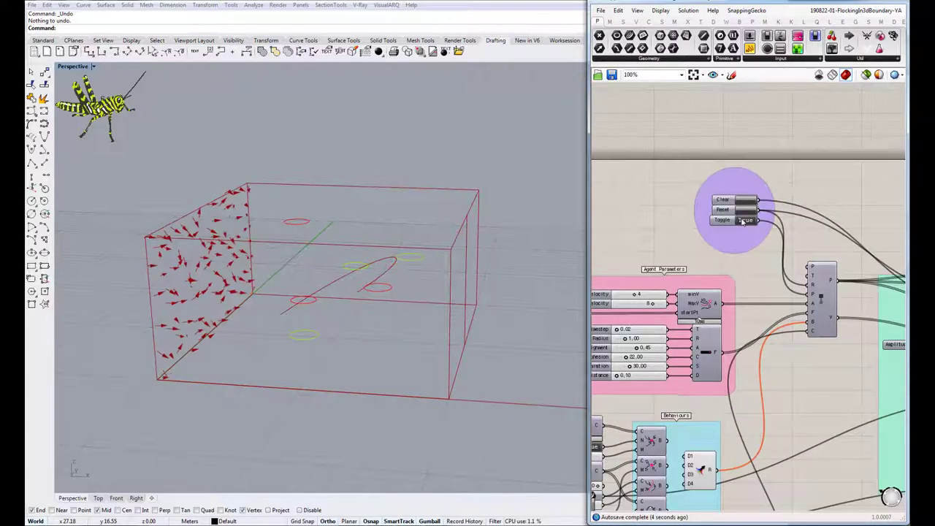
Step: Run the flock through the box, stop it, and reset the agents to their start positions
click(722, 220)
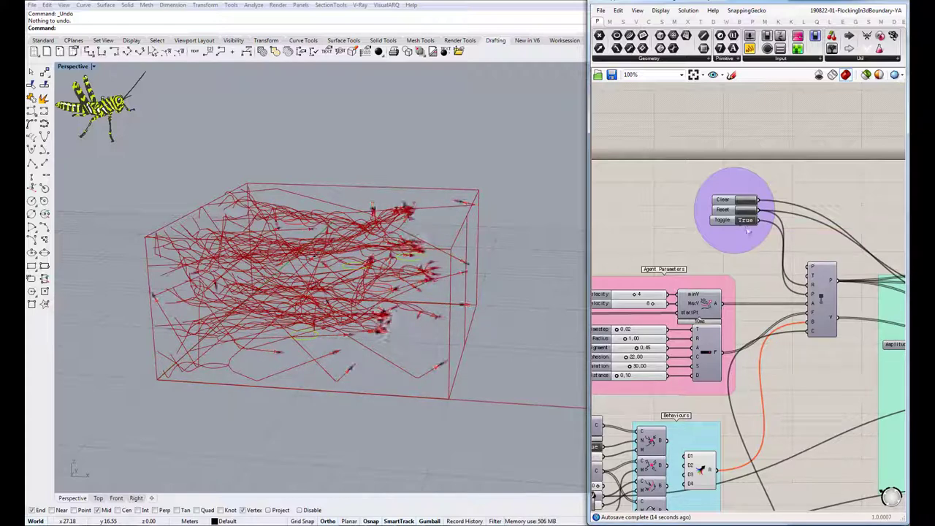
click(721, 220)
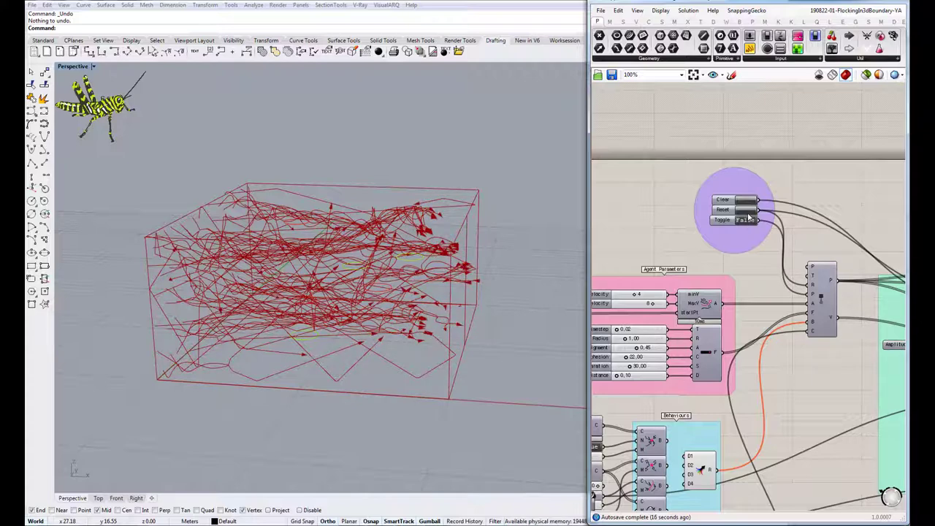
click(743, 220)
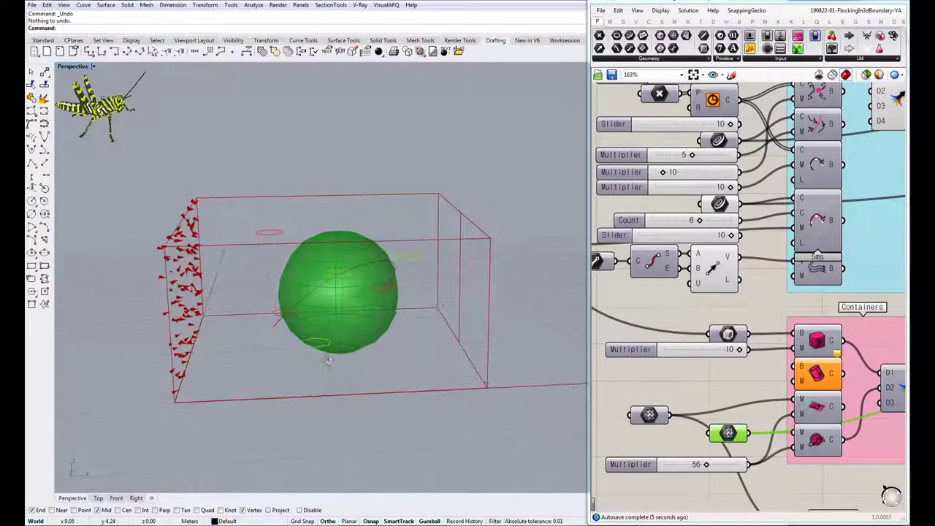
Step: Scroll the canvas back up to the Clear/Reset/Toggle button group
scroll(down, 3)
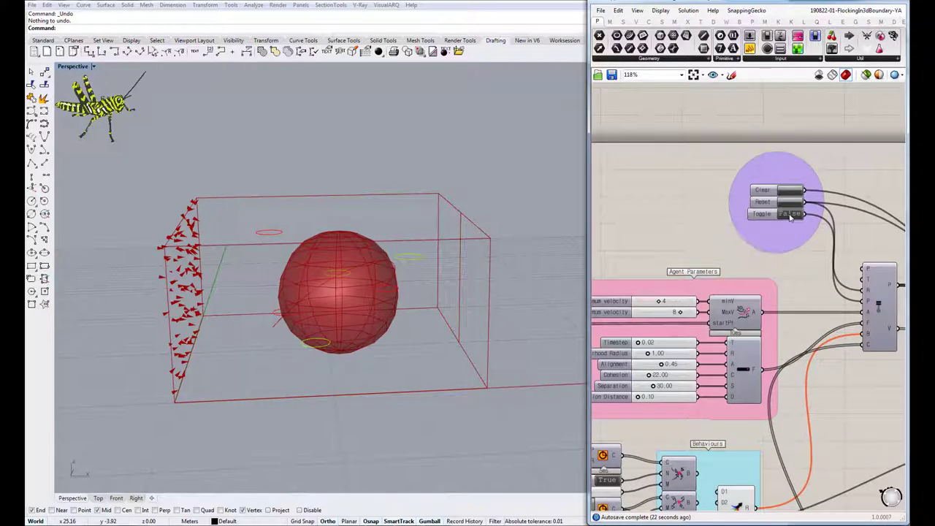
Step: Run the flock around the sphere obstacle, then stop the simulation
click(791, 213)
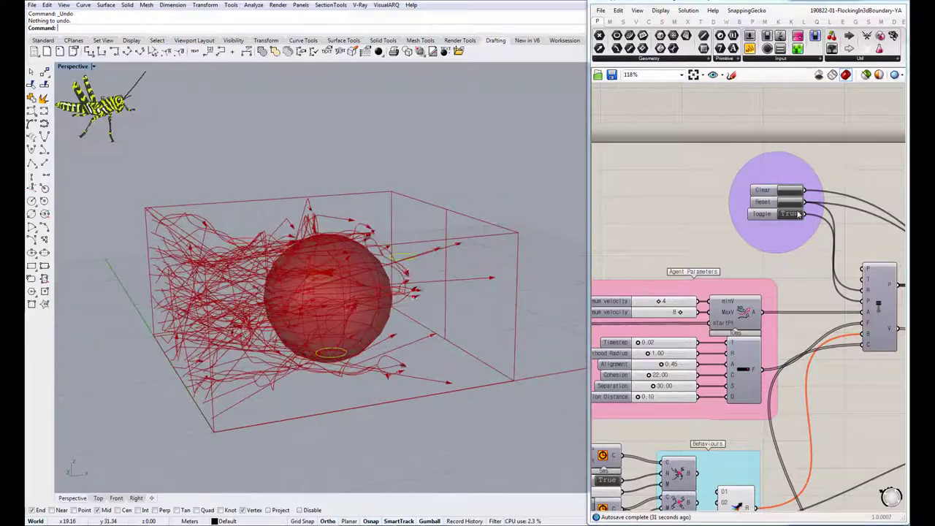
click(789, 213)
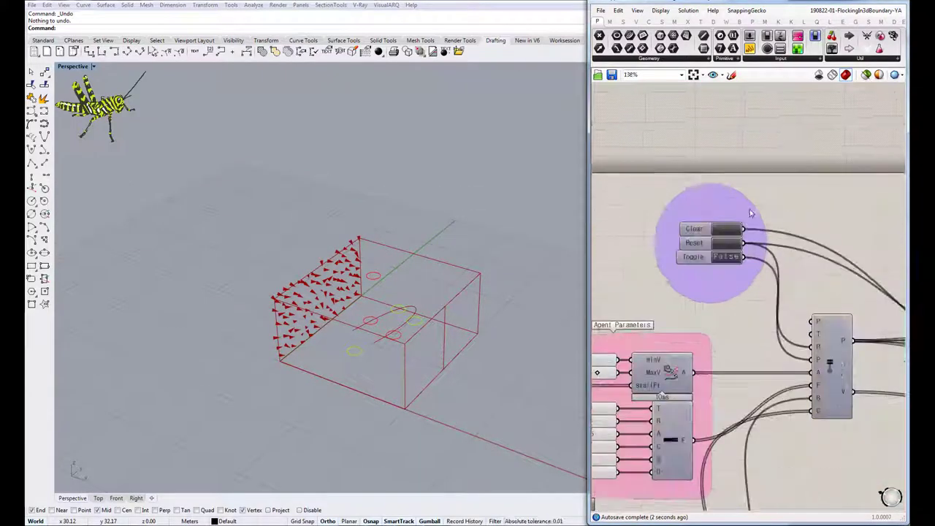
Step: Zoom the canvas and start the simulation in the empty box
scroll(down, 3)
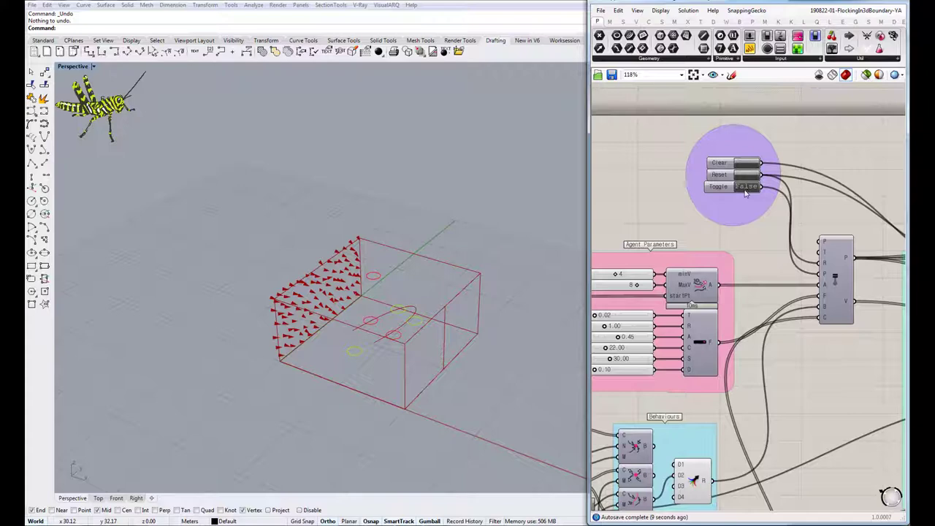
click(746, 187)
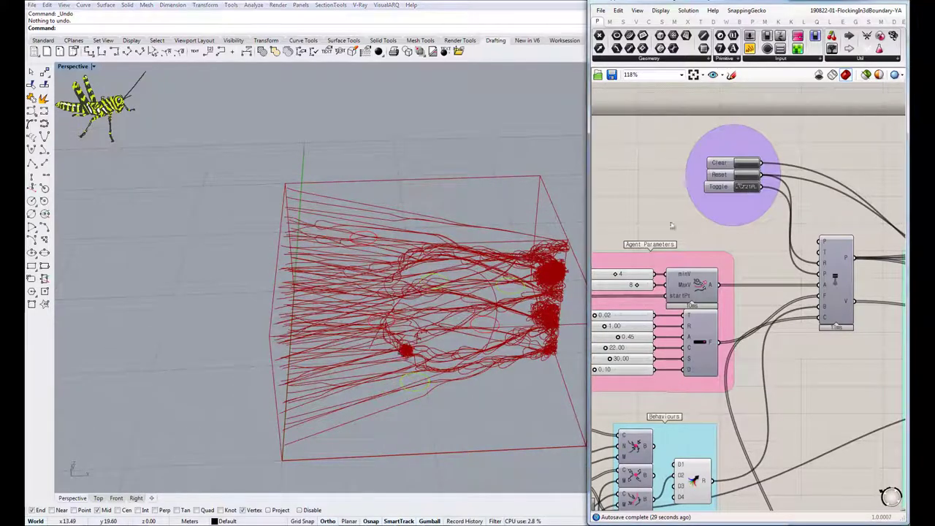
Step: Toggle the solver off to stop the flock, leaving its trails in the box
click(745, 187)
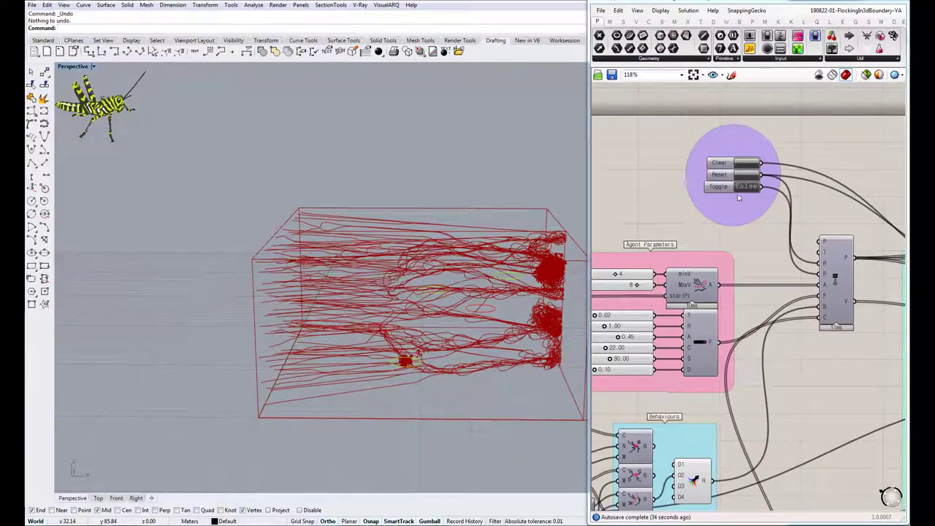
click(747, 187)
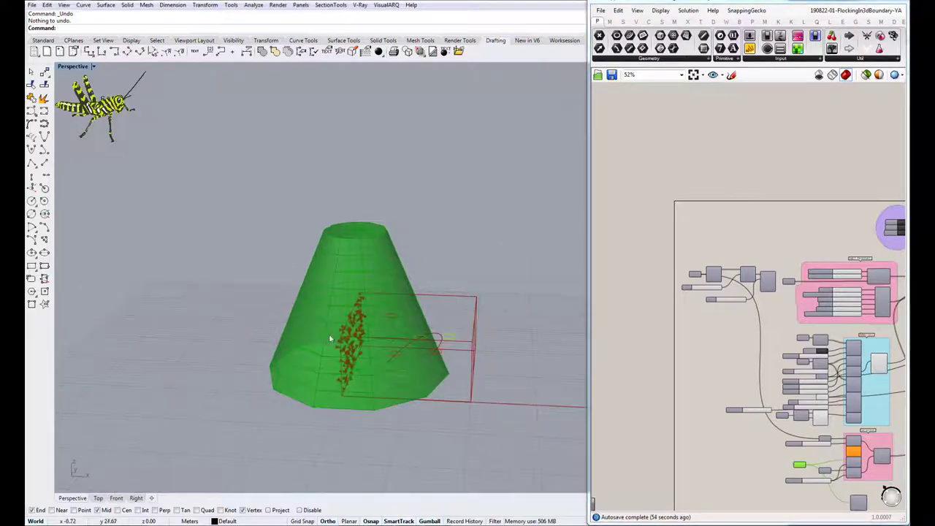
mouse_move(612, 421)
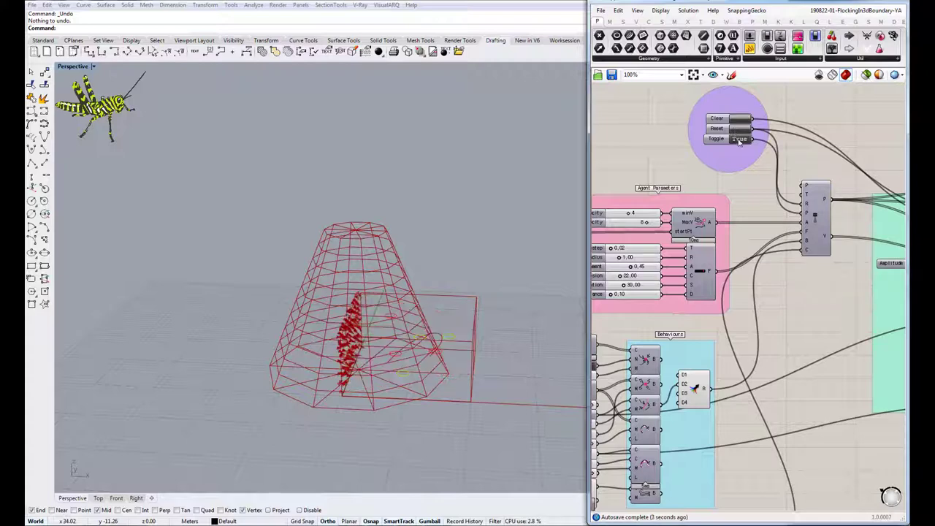
Step: Toggle the simulation on to run the flock inside the wireframe cone
click(739, 139)
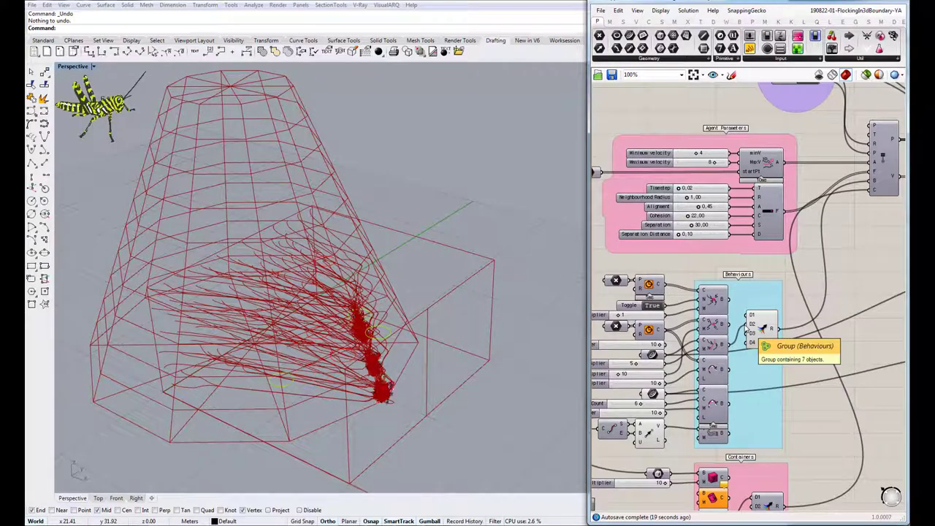
mouse_move(723, 352)
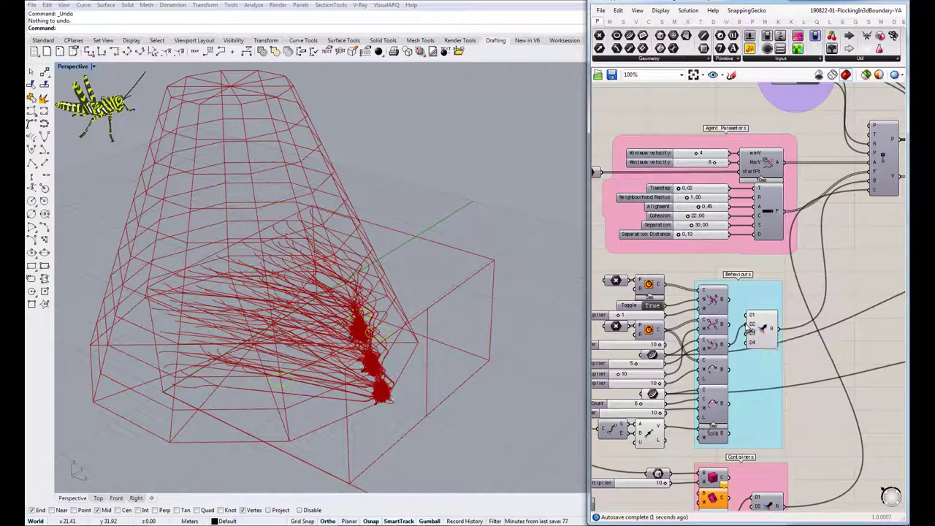
Step: Reset and rerun the flock in the cone, then zoom out toward the Containers group
click(11, 510)
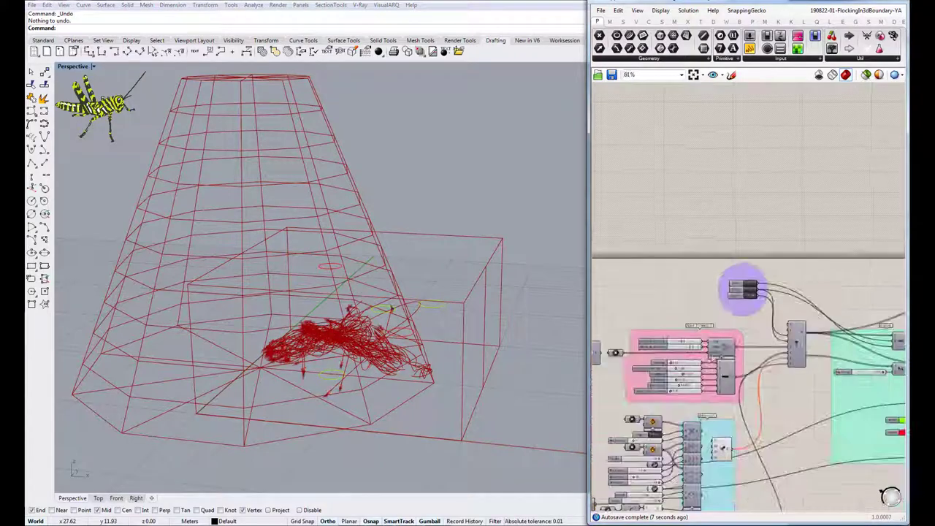
scroll(down, 3)
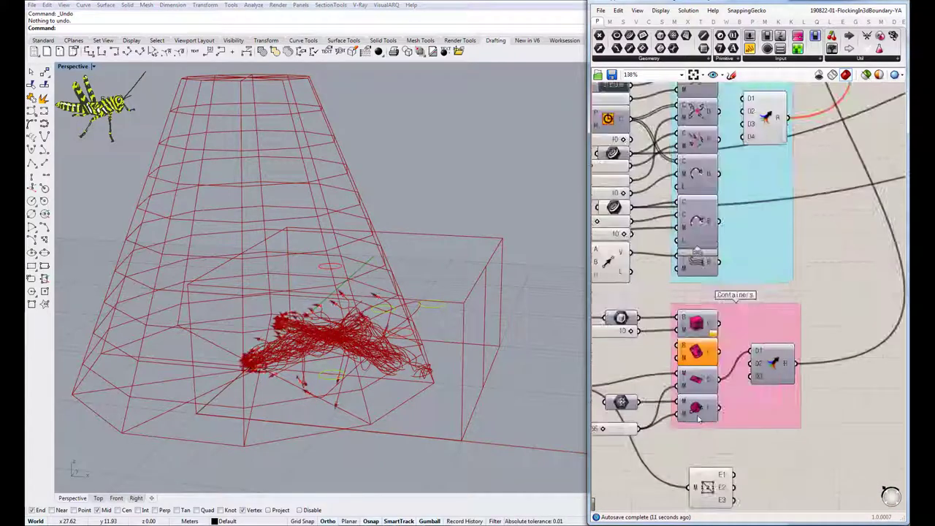